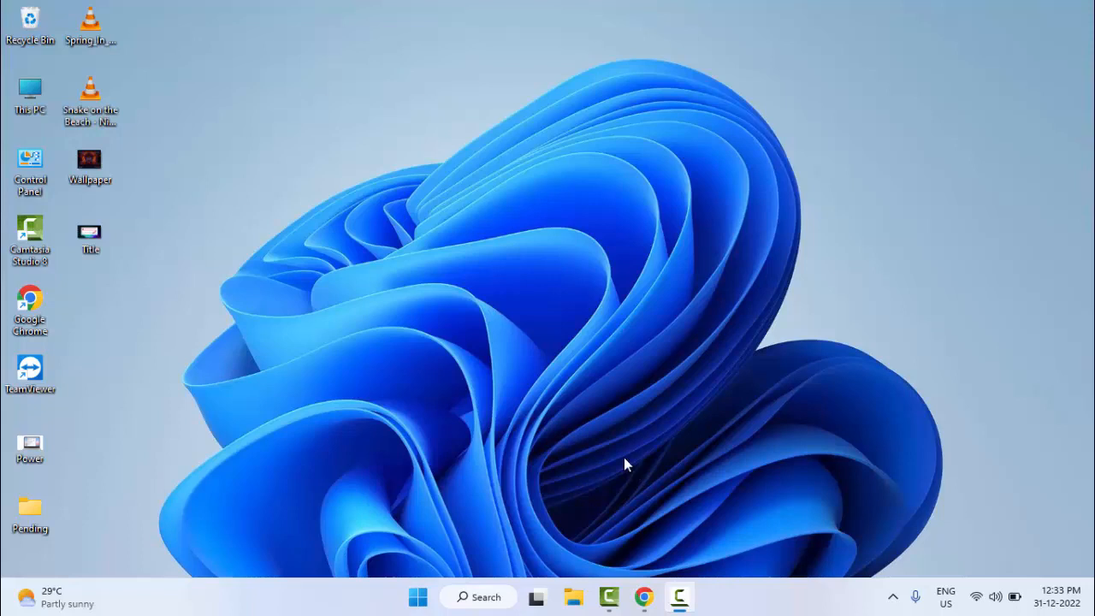
mouse_move(633, 477)
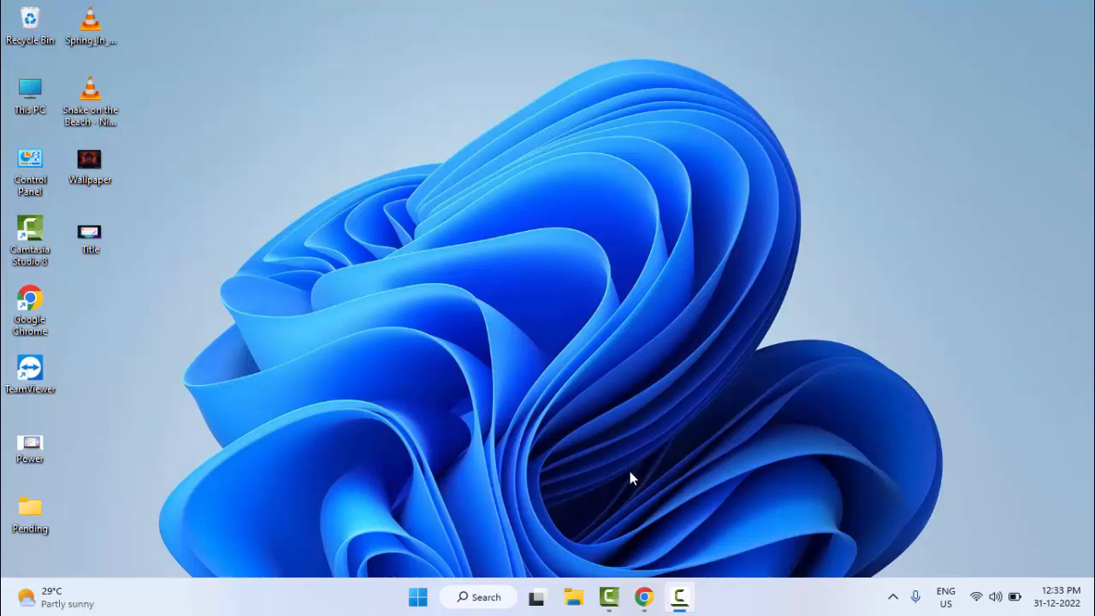
mouse_move(614, 458)
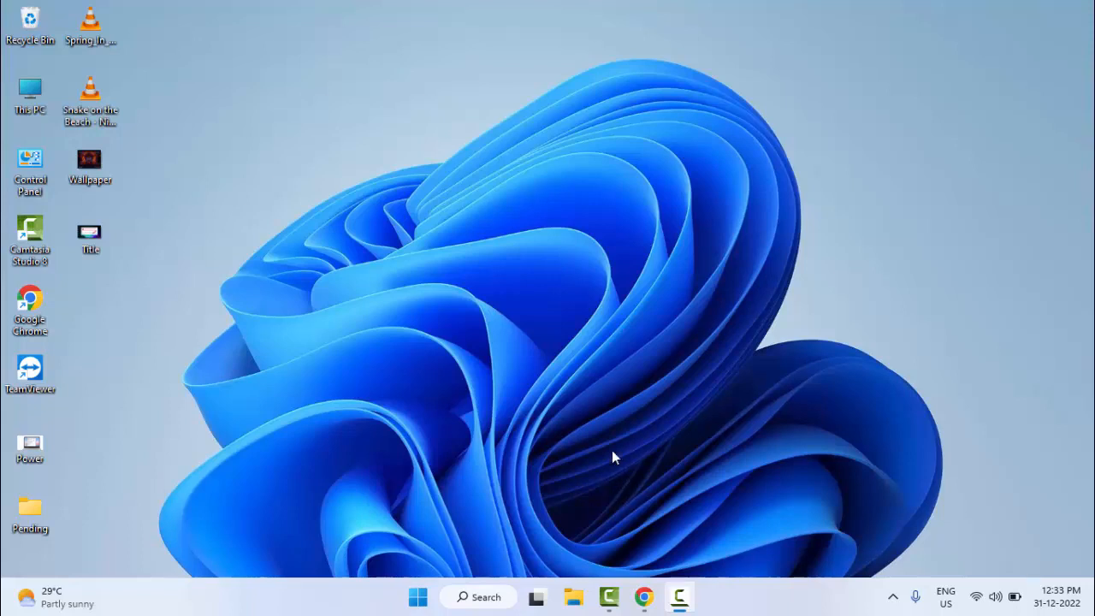
mouse_move(611, 500)
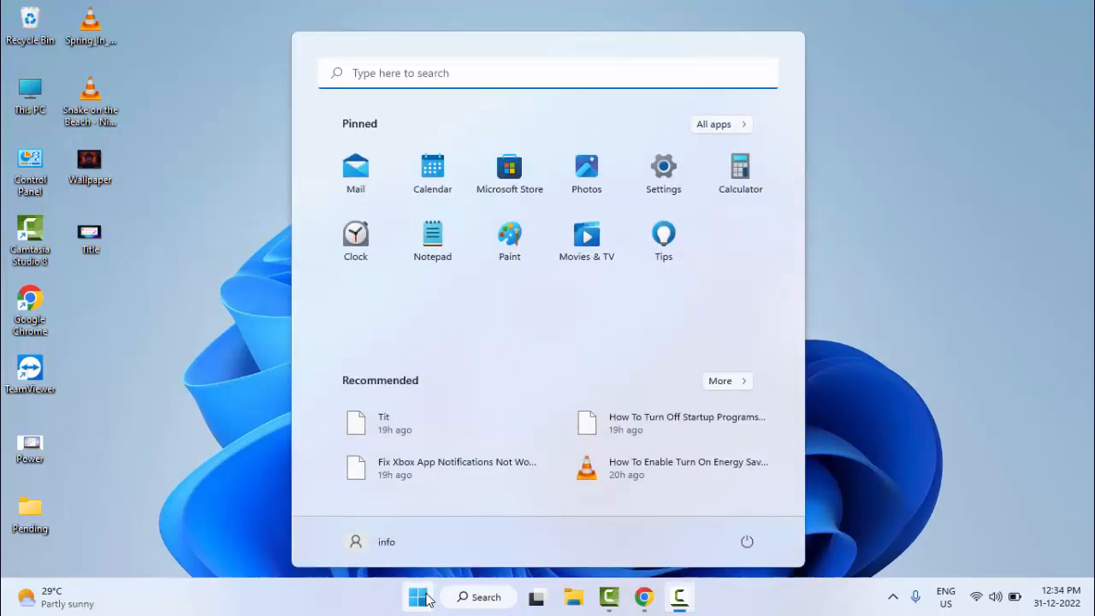
Search for 'command prompt' and run Command Prompt as administrator.
type("command")
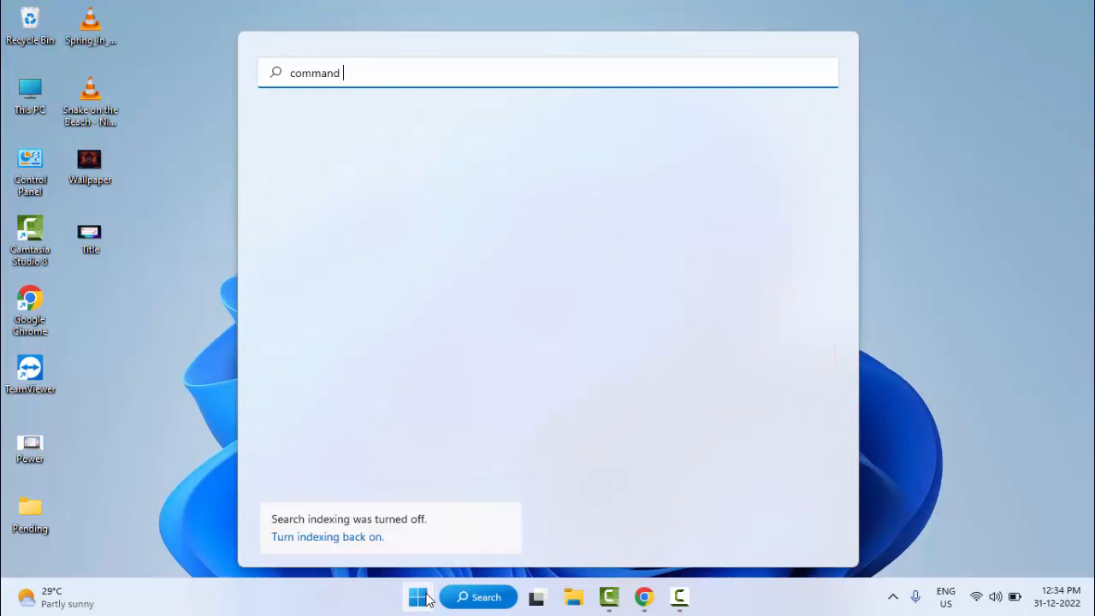
type("prom")
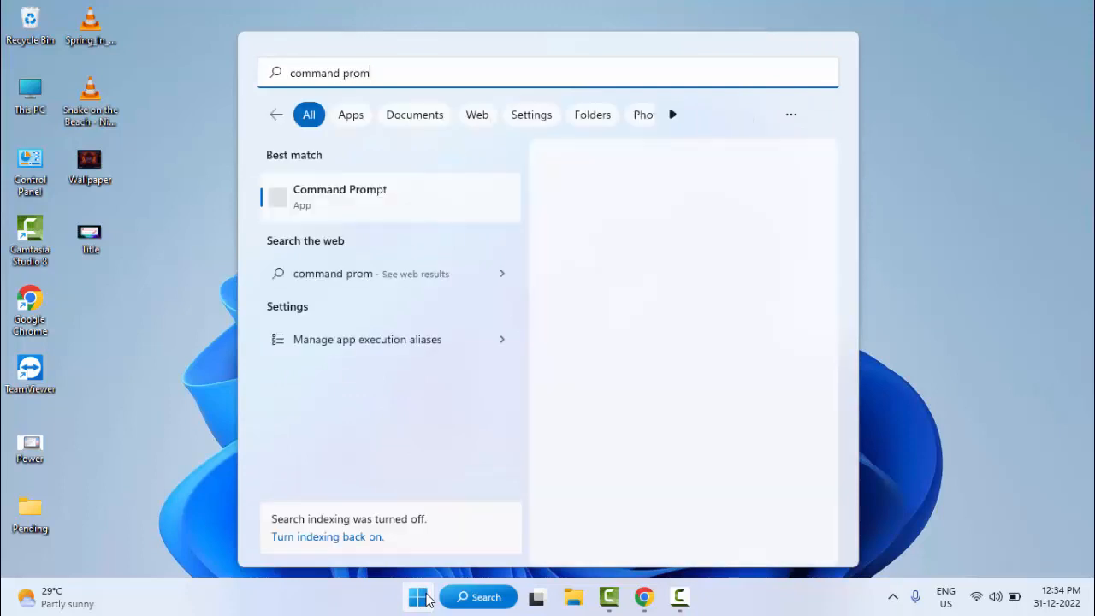
type("pt")
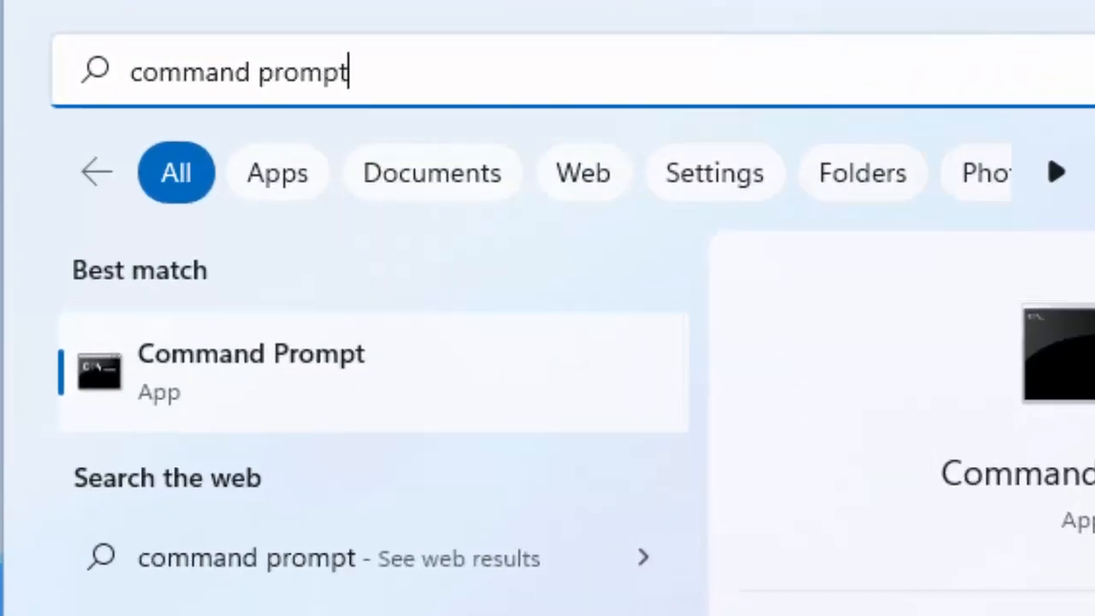
right_click(250, 368)
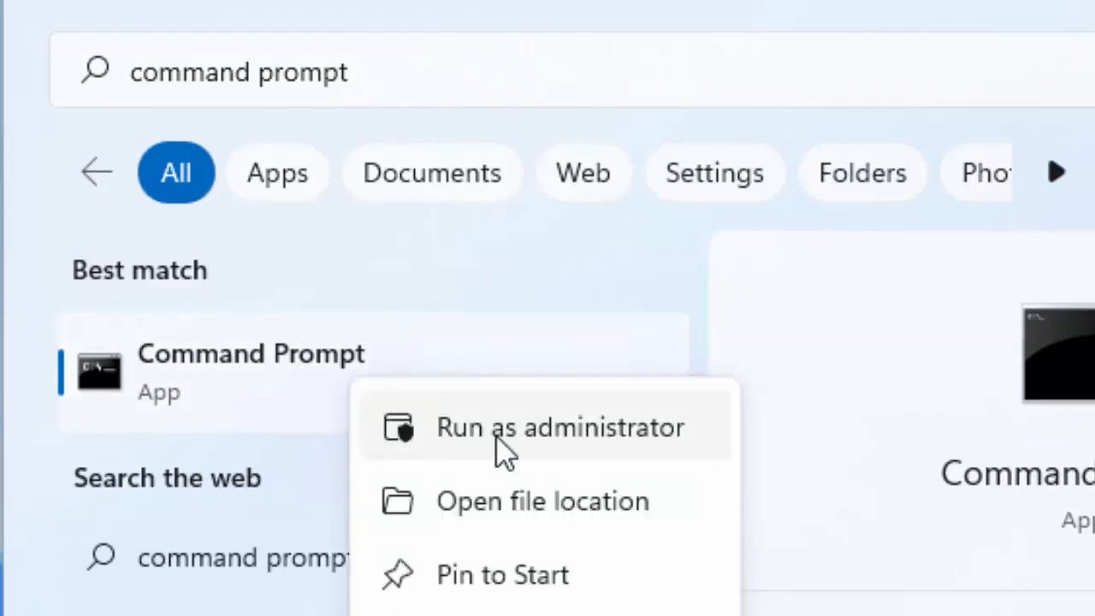
left_click(560, 428)
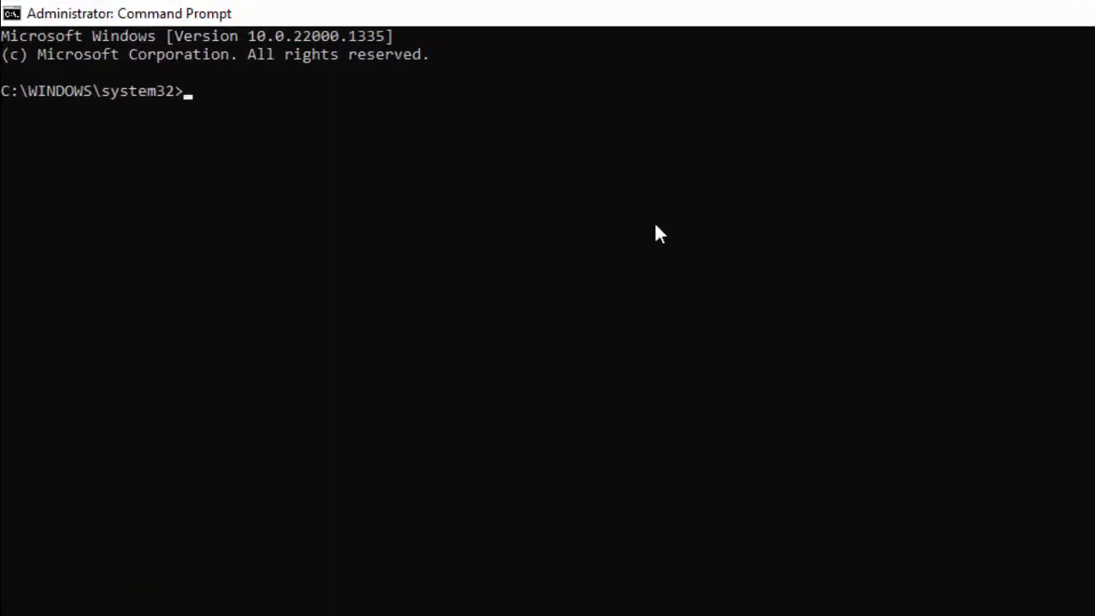
Run 'ipconfig /flushdns' to clear the DNS resolver cache.
type("i")
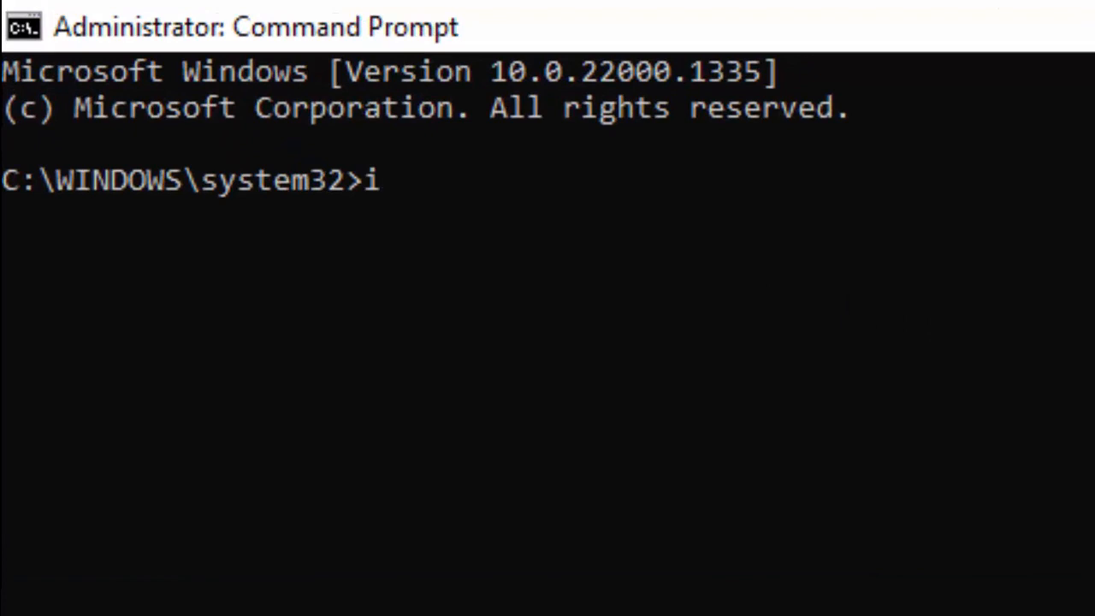
type("pconfig")
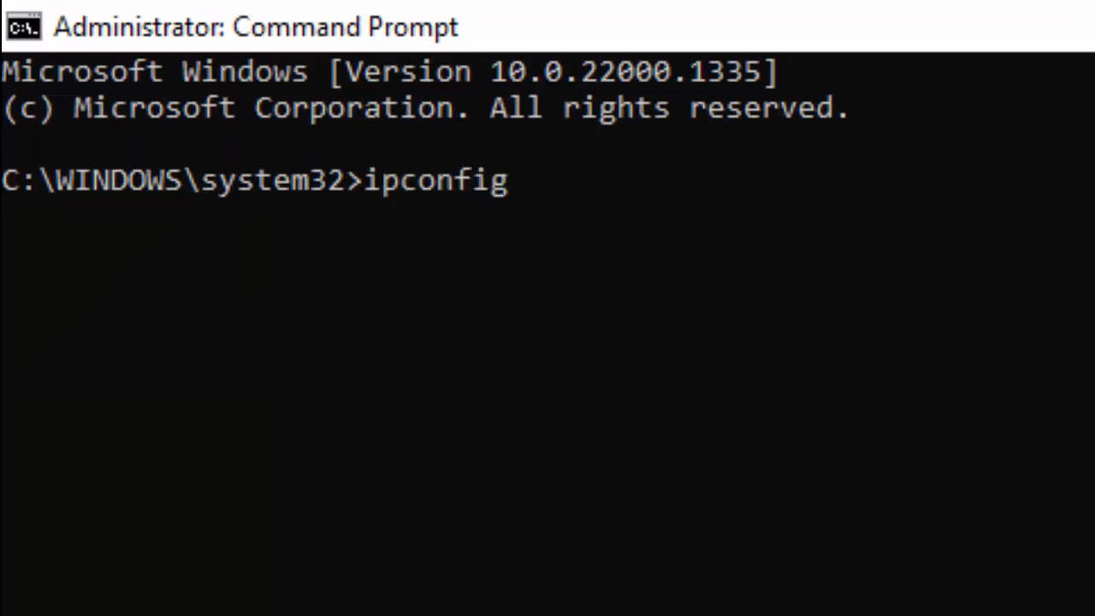
type("/")
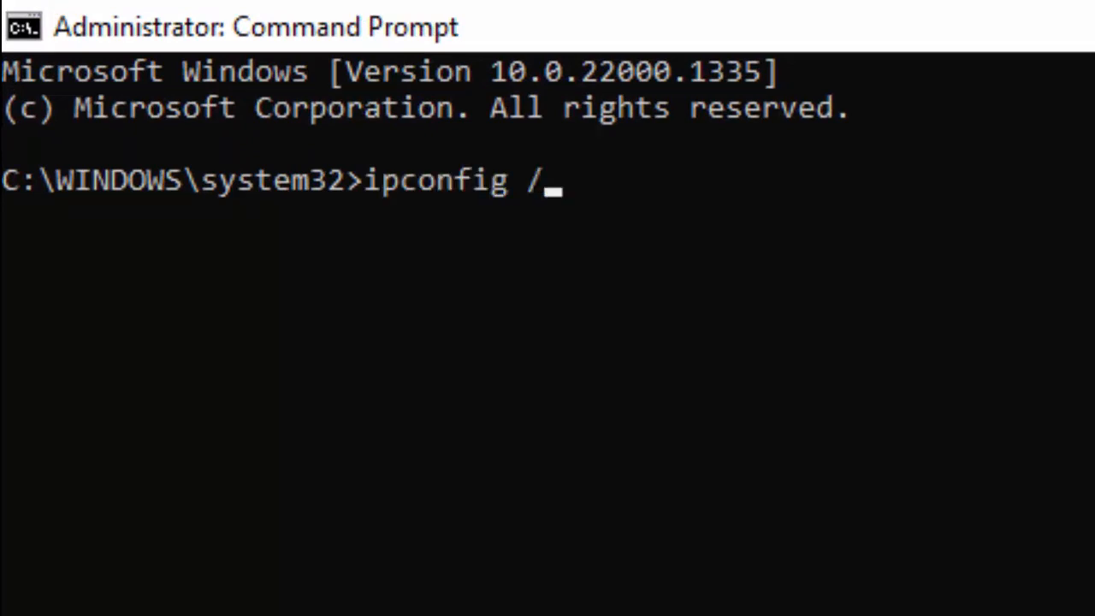
type("flushdns")
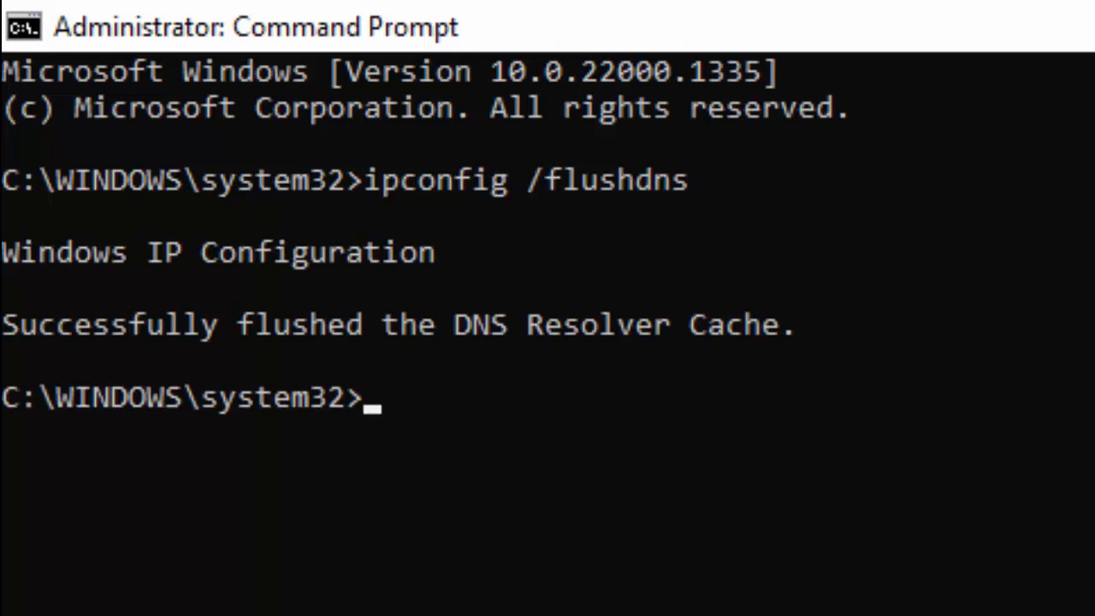
Run 'netsh winsock reset' to reset the Winsock catalog.
type("netsh wi")
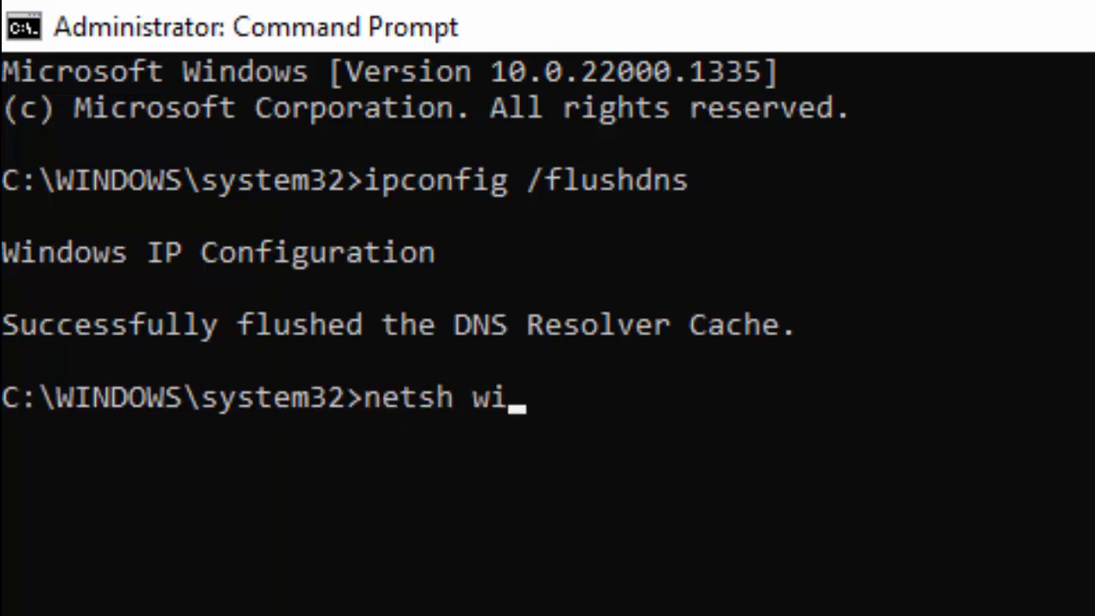
type("nsock reset")
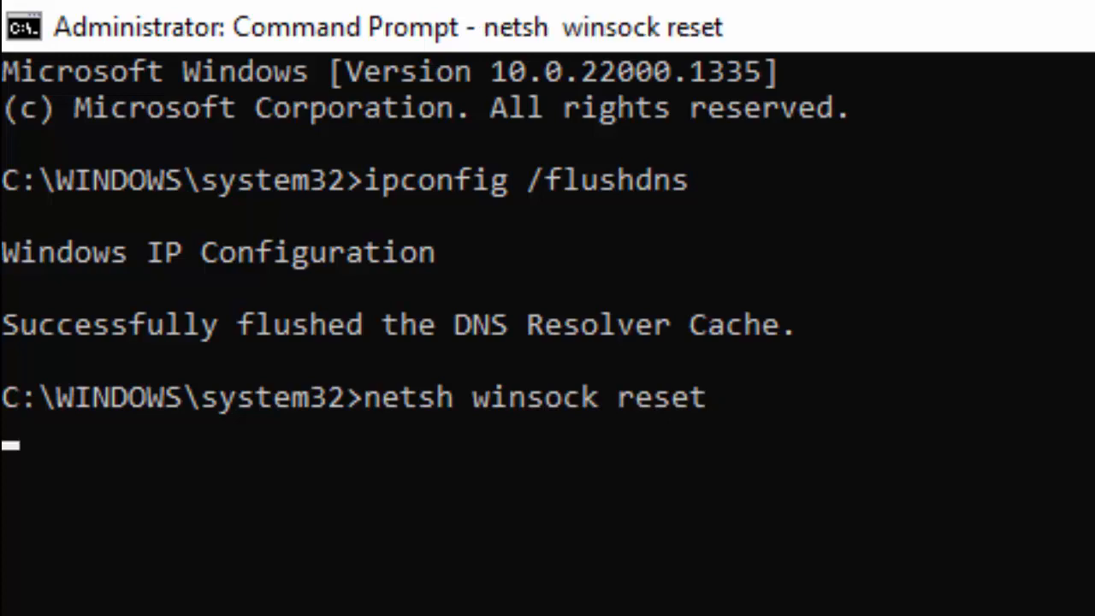
key("Return")
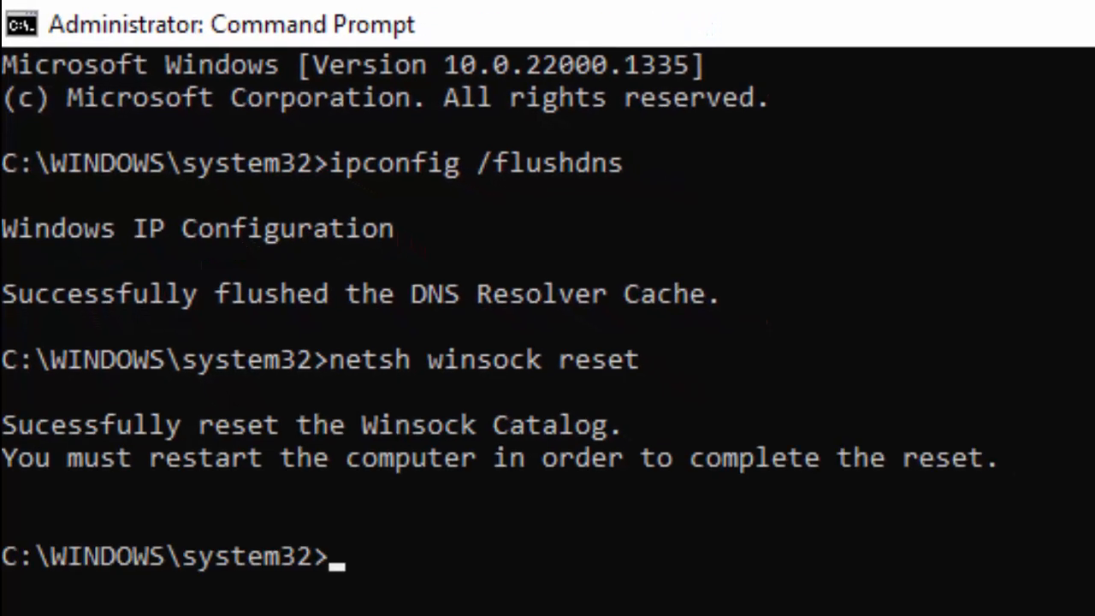
left_click(1039, 9)
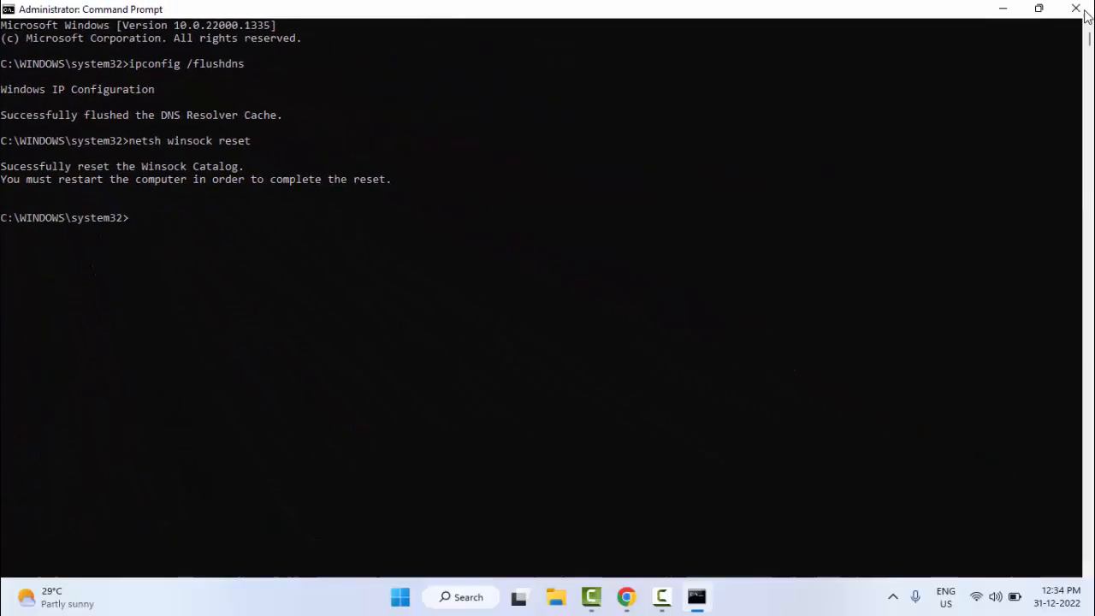
Close Command Prompt and cancel the Shut Down Windows dialog.
left_click(1076, 9)
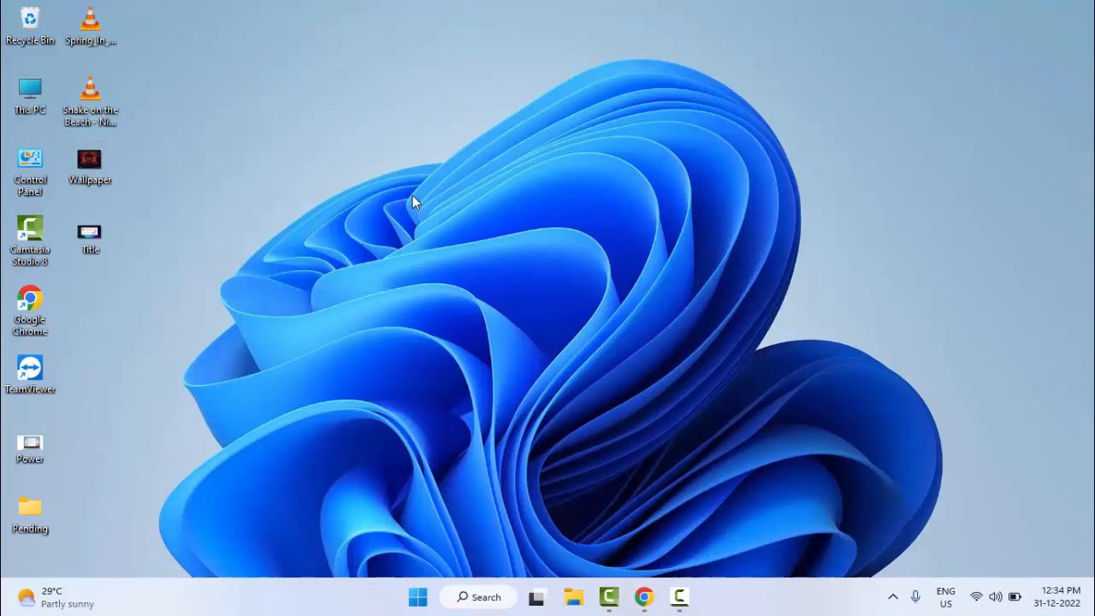
key("alt+F4")
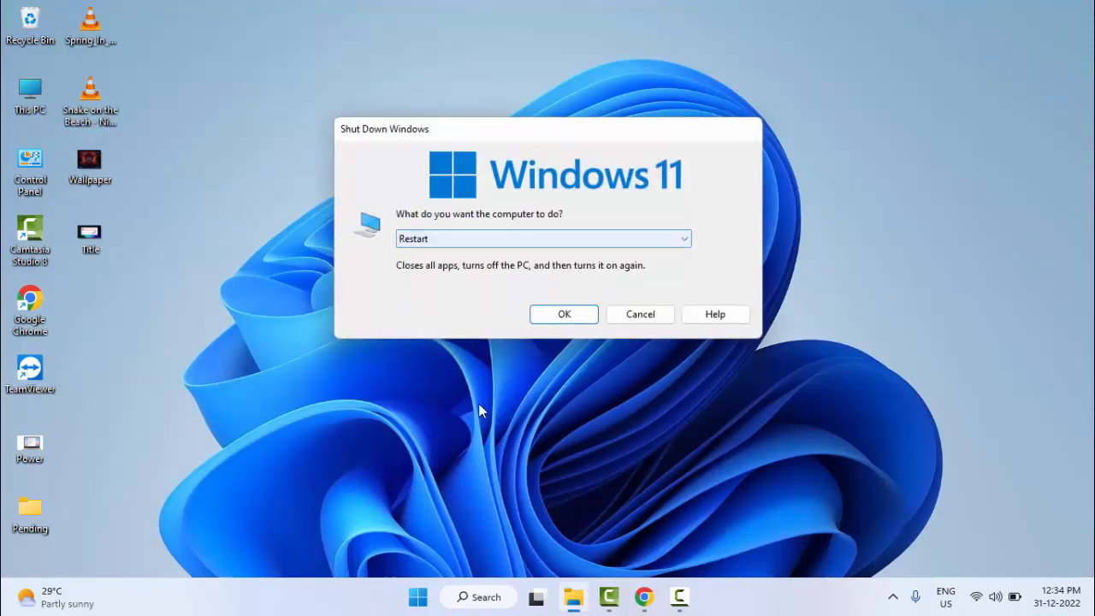
left_click(640, 314)
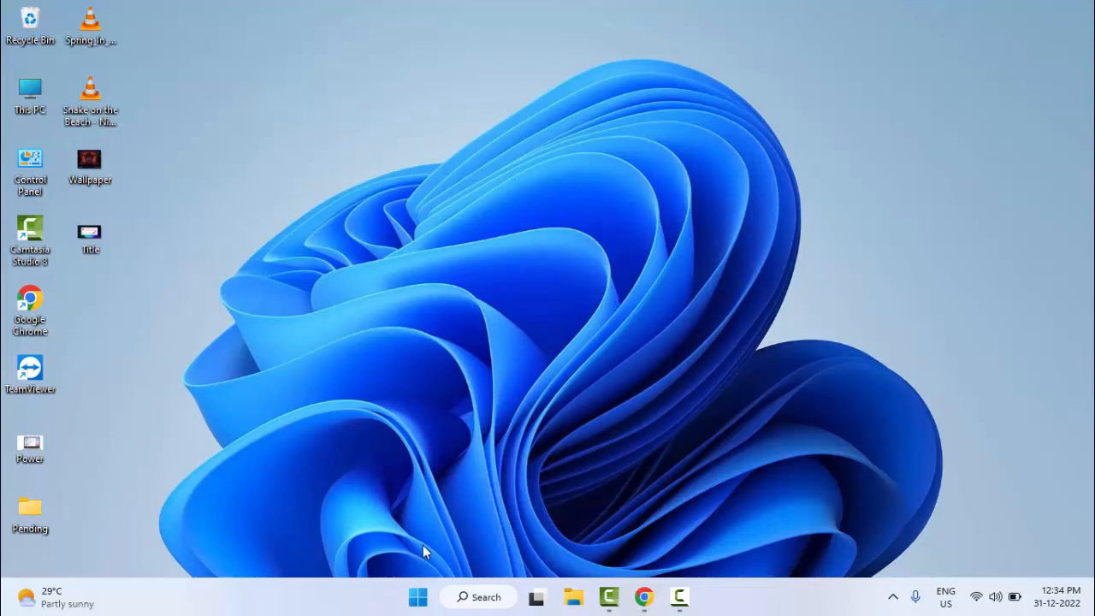
Open the Start menu showing the pinned apps, including Settings.
left_click(418, 596)
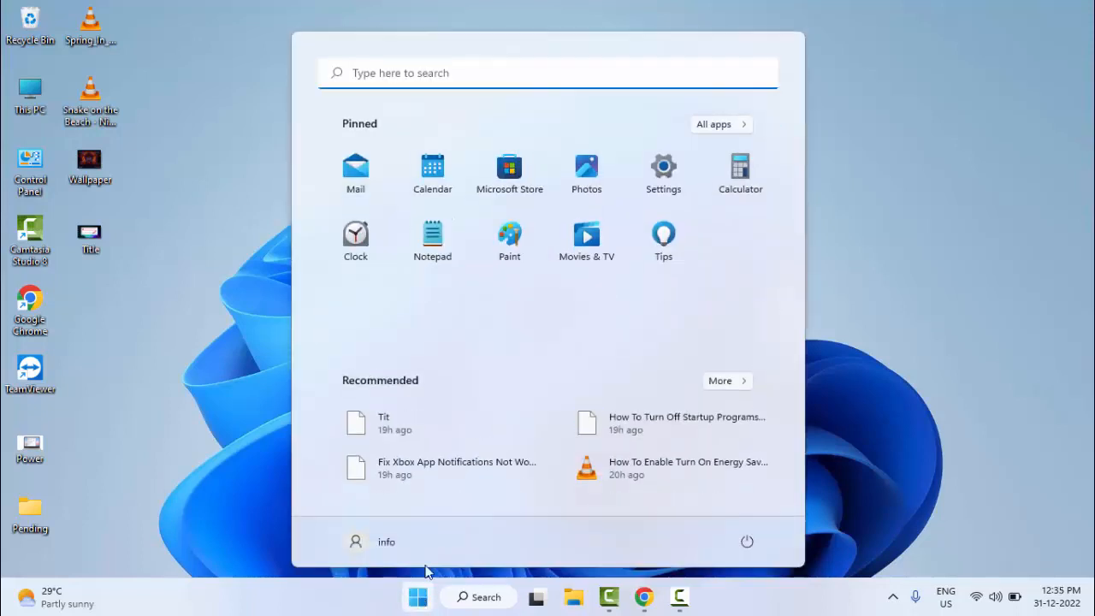
mouse_move(663, 173)
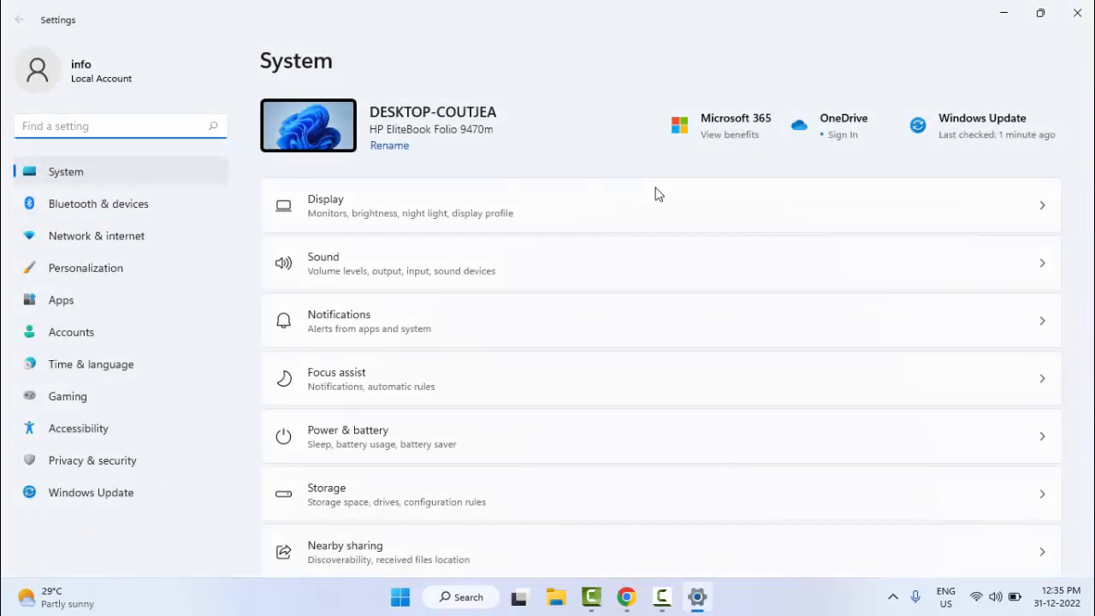
mouse_move(85, 185)
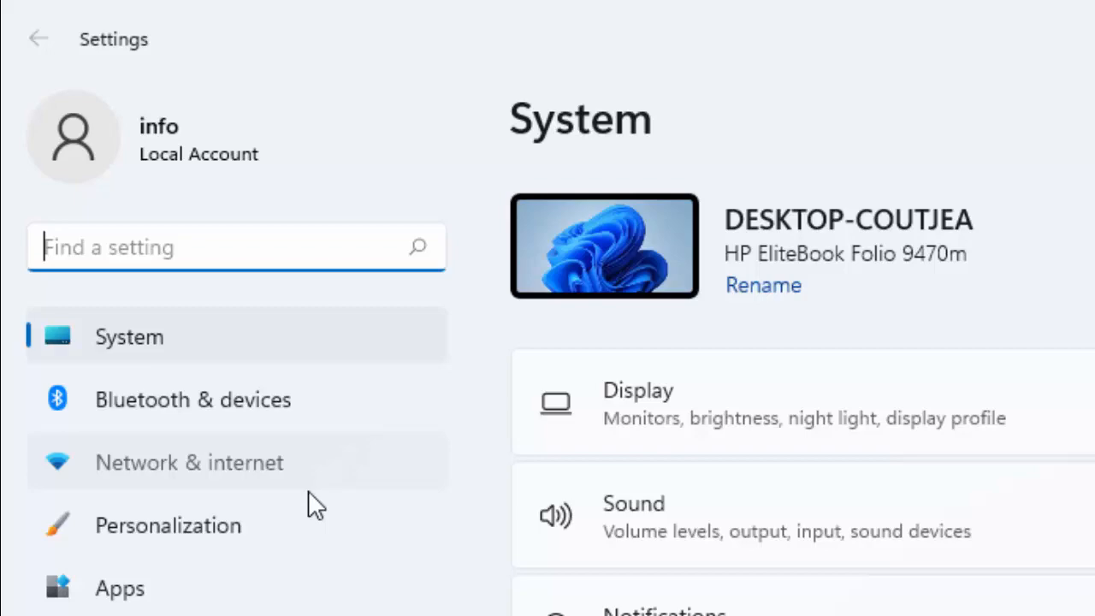
Reset network adapters through Advanced network settings > Network reset, then cancel the Shut Down dialog.
left_click(189, 462)
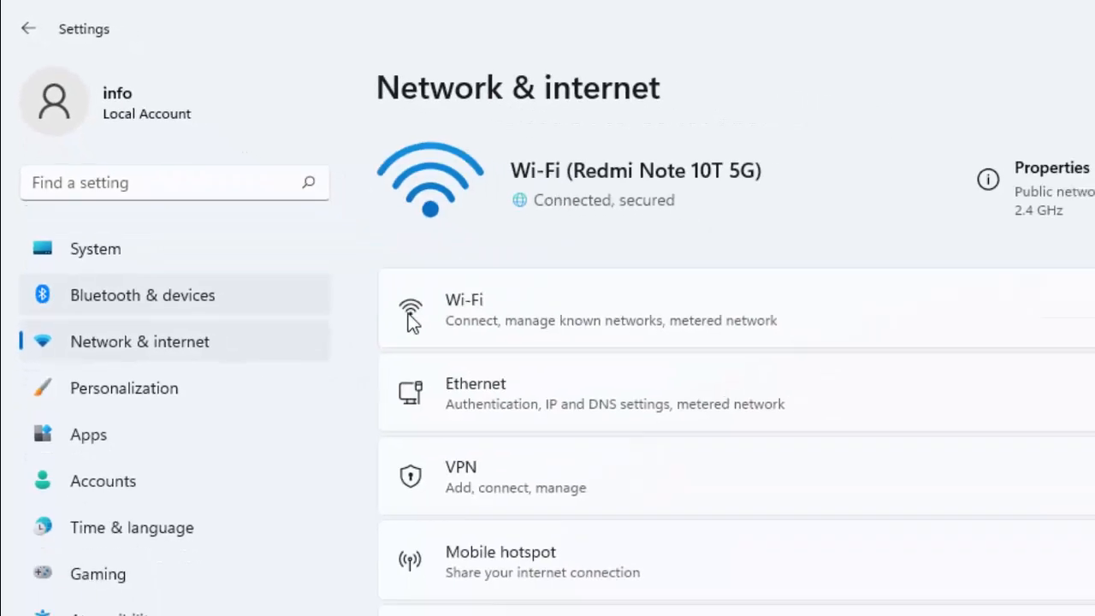
scroll("down", 3)
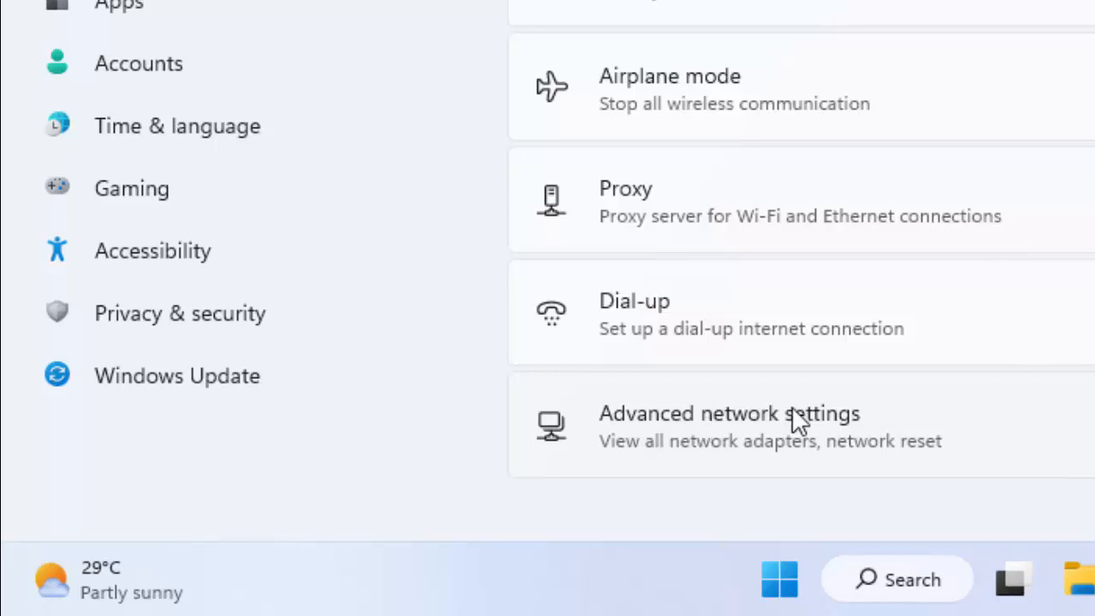
mouse_move(787, 431)
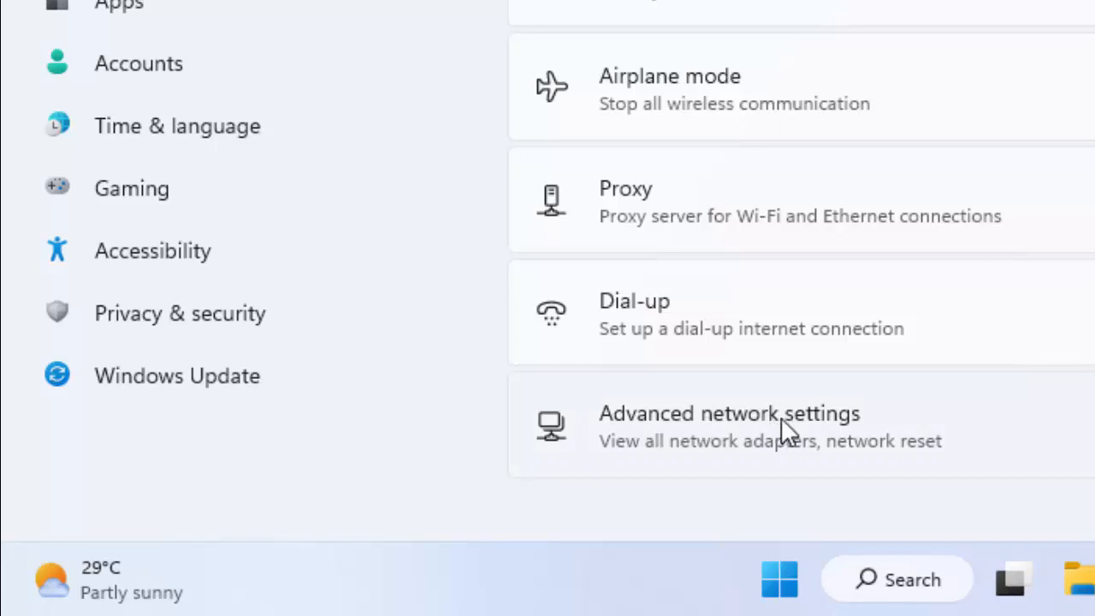
scroll("up", 3)
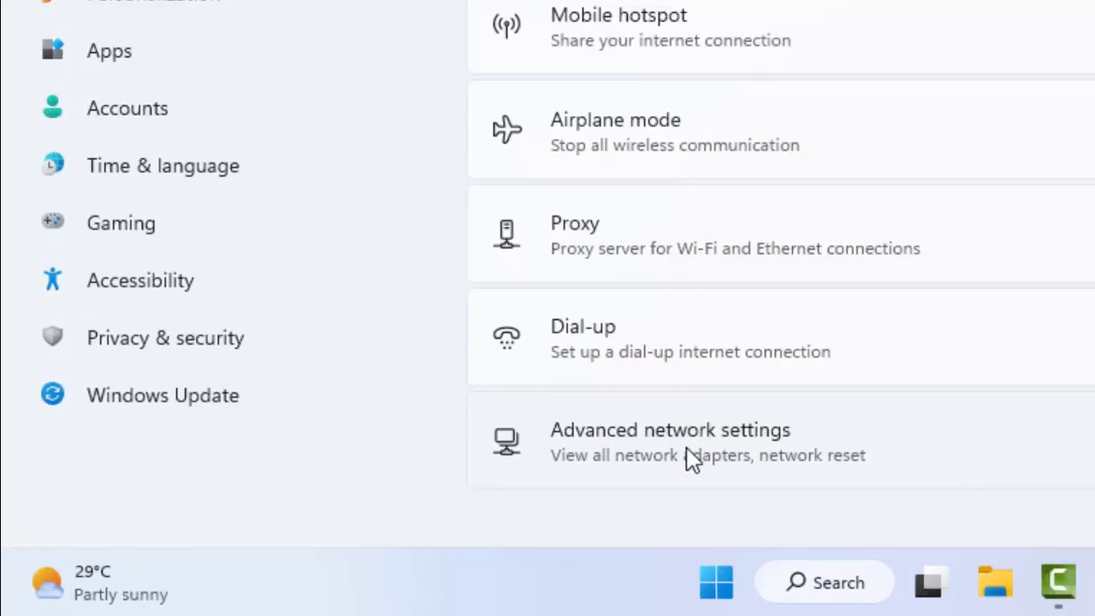
left_click(670, 441)
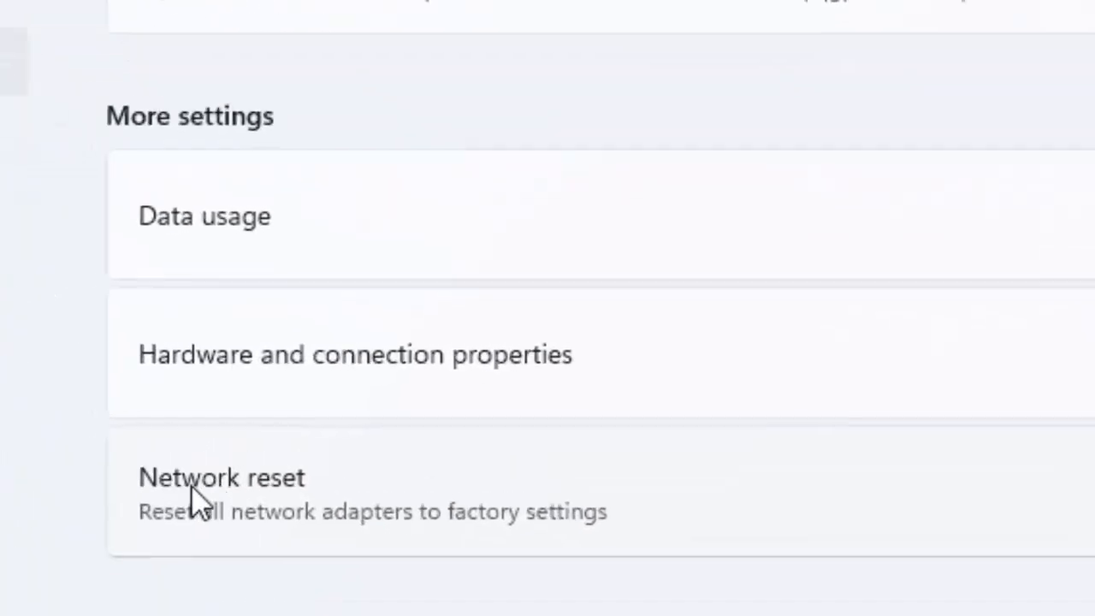
scroll("down", 3)
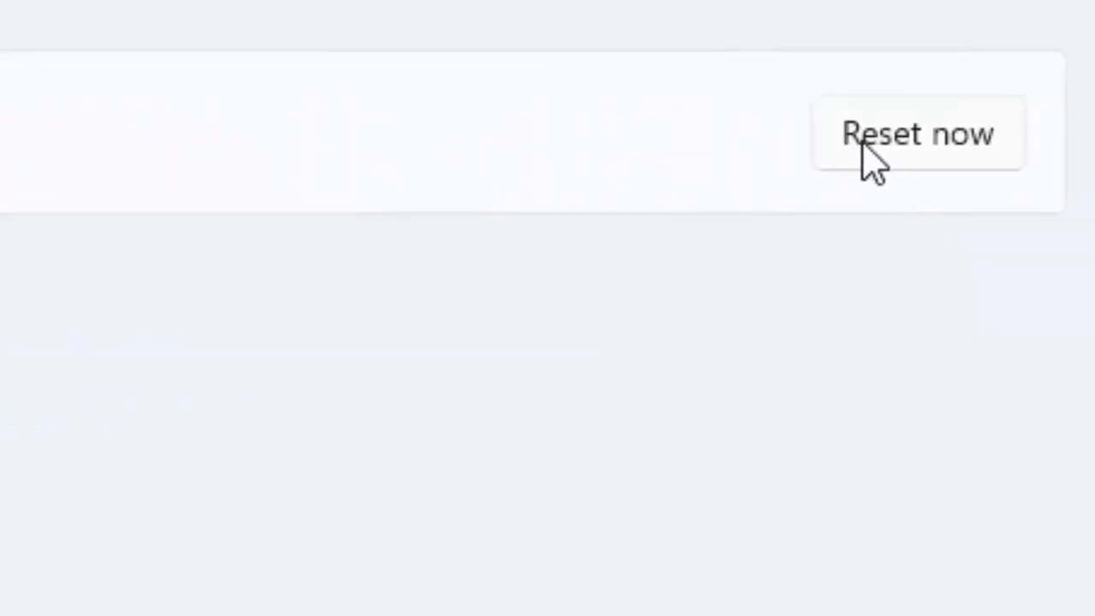
left_click(915, 133)
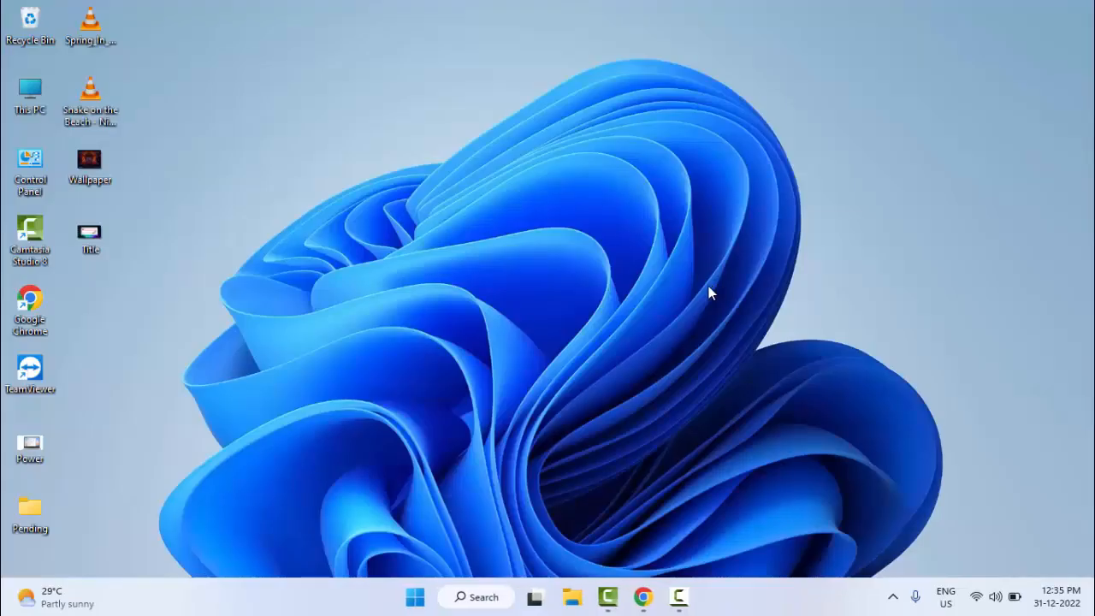
key("Alt+F4")
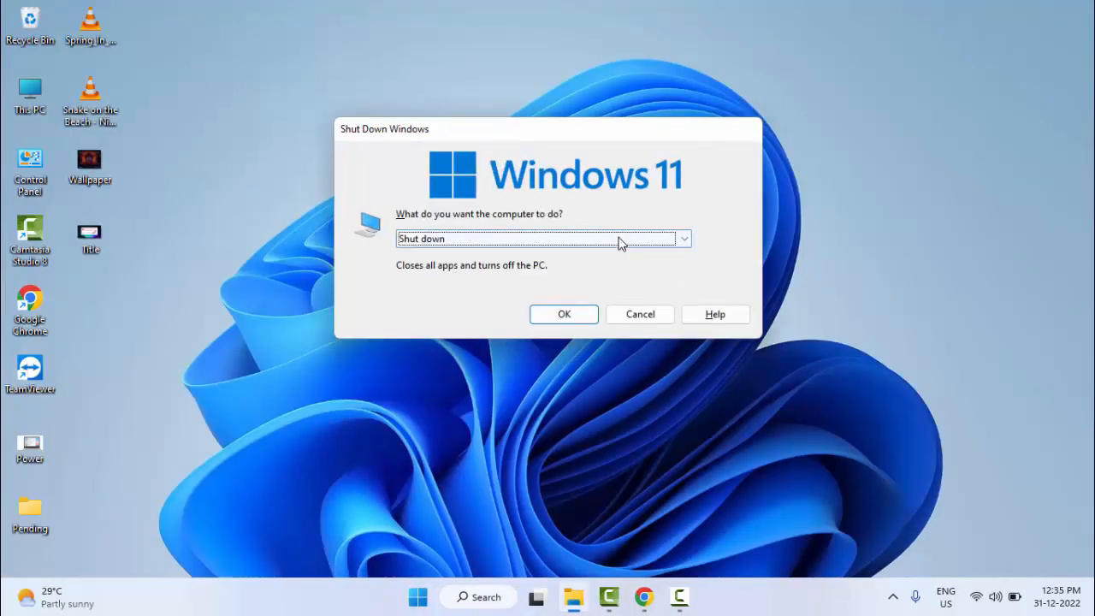
left_click(639, 314)
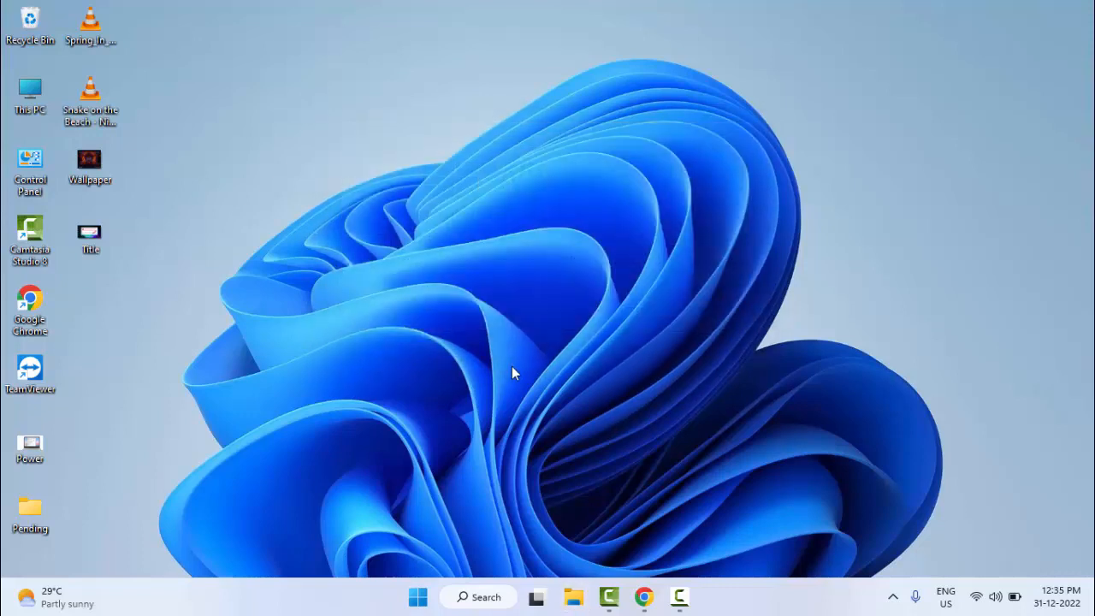